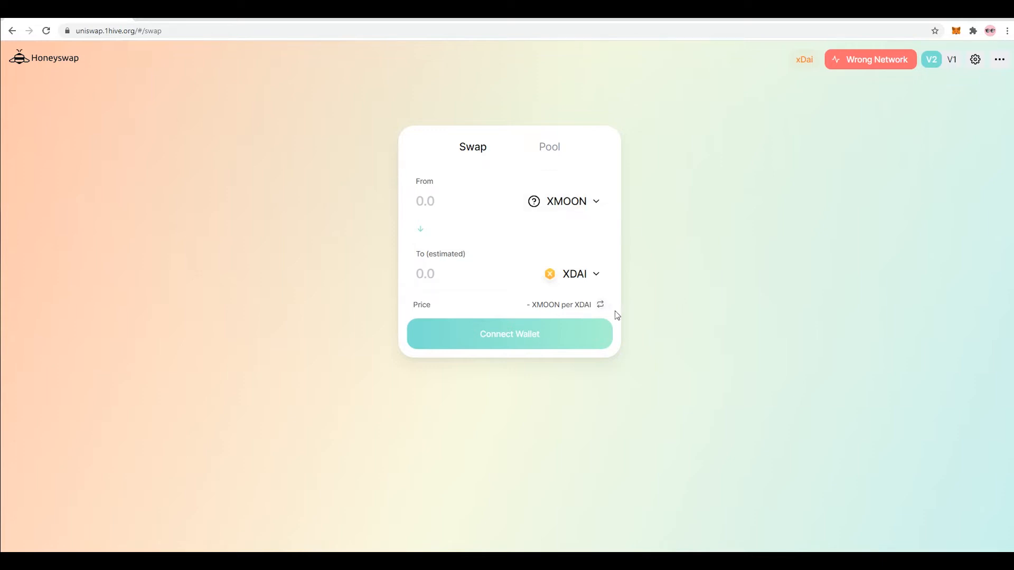
mouse_move(854, 91)
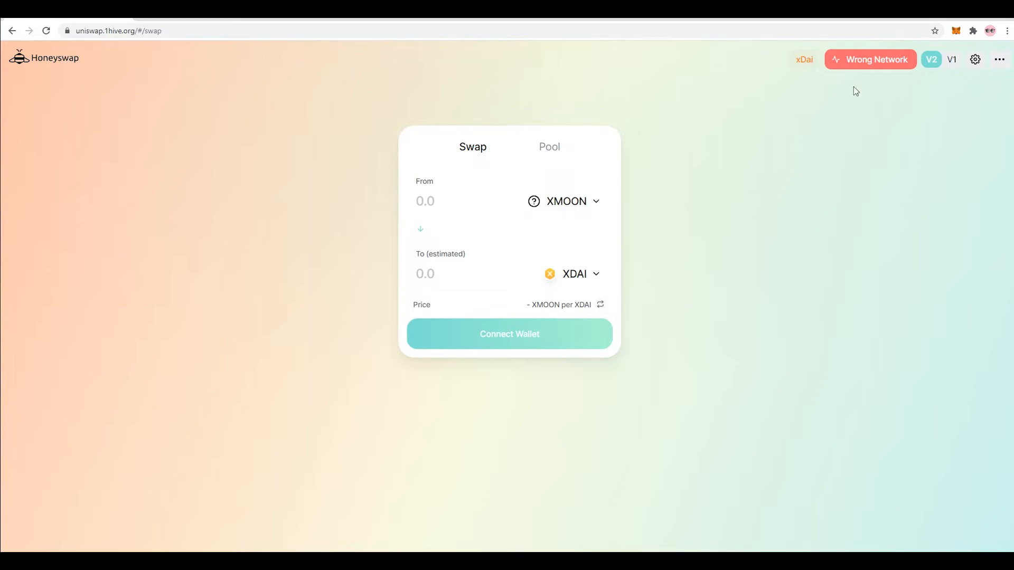
mouse_move(952, 59)
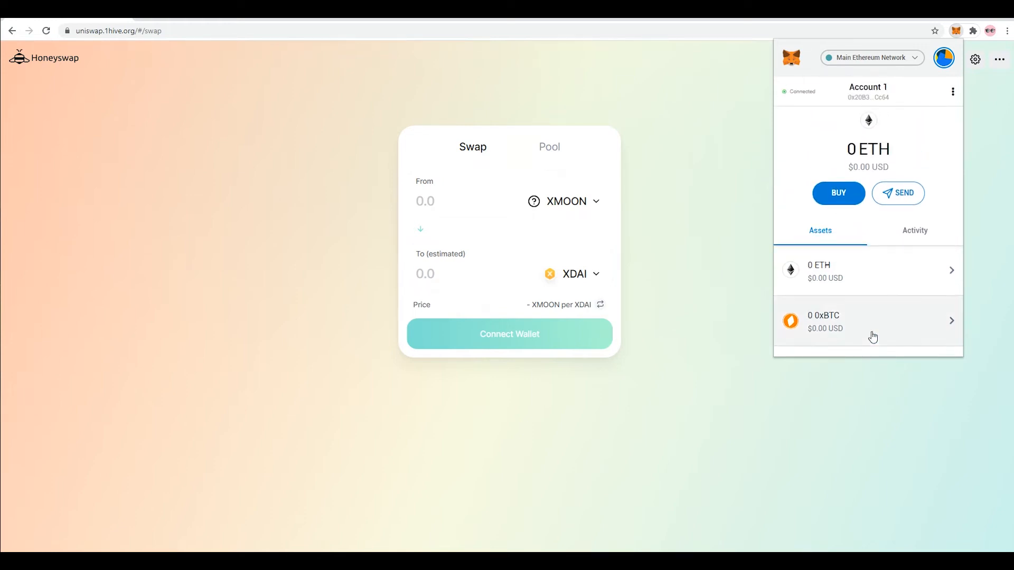
Switch the wallet to the xDai network so the swap form shows a 1 XDAI balance.
left_click(872, 58)
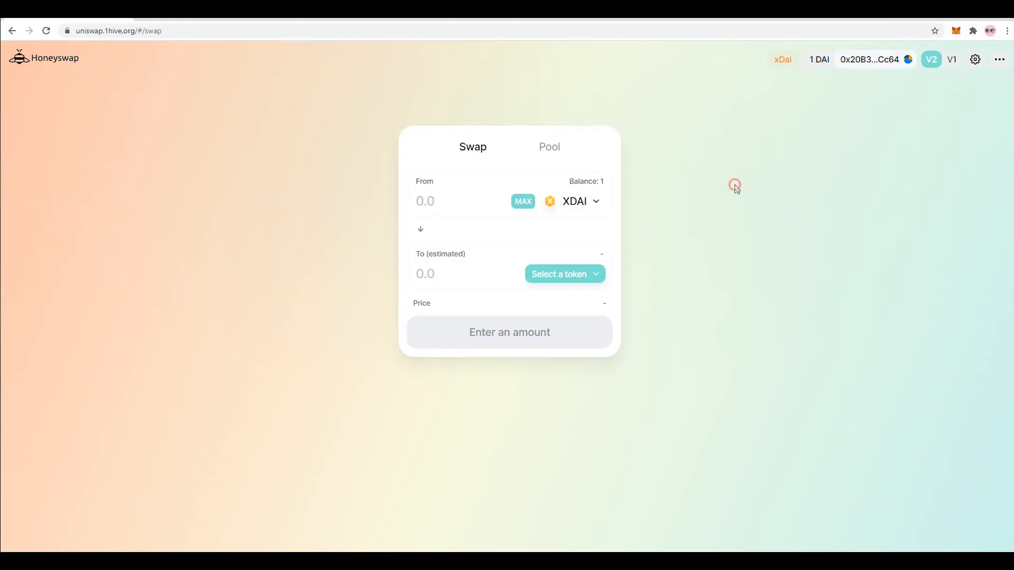
Search the token lists for 'xmo' and choose XMOON as the token to receive for XDAI.
left_click(557, 273)
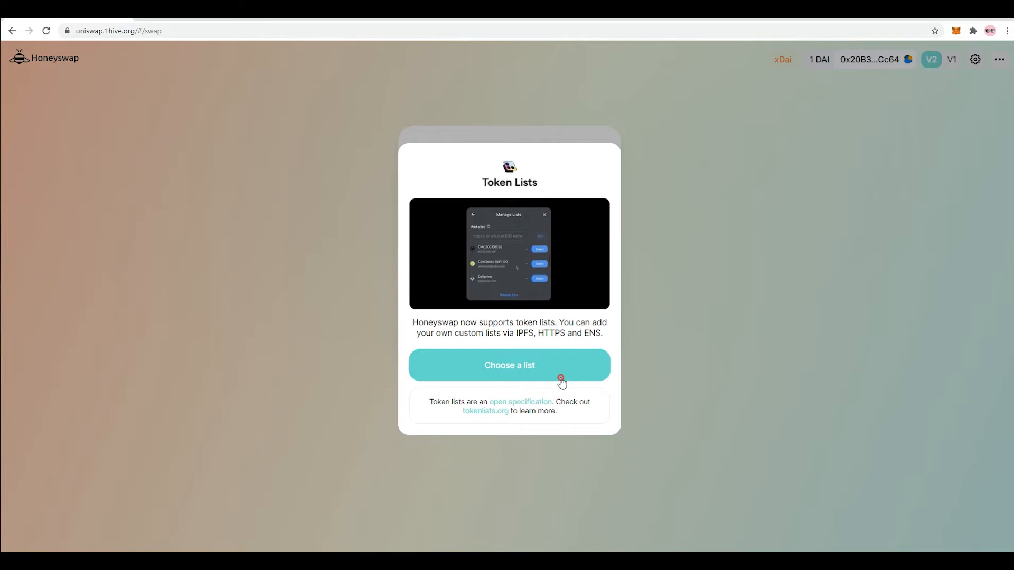
left_click(509, 366)
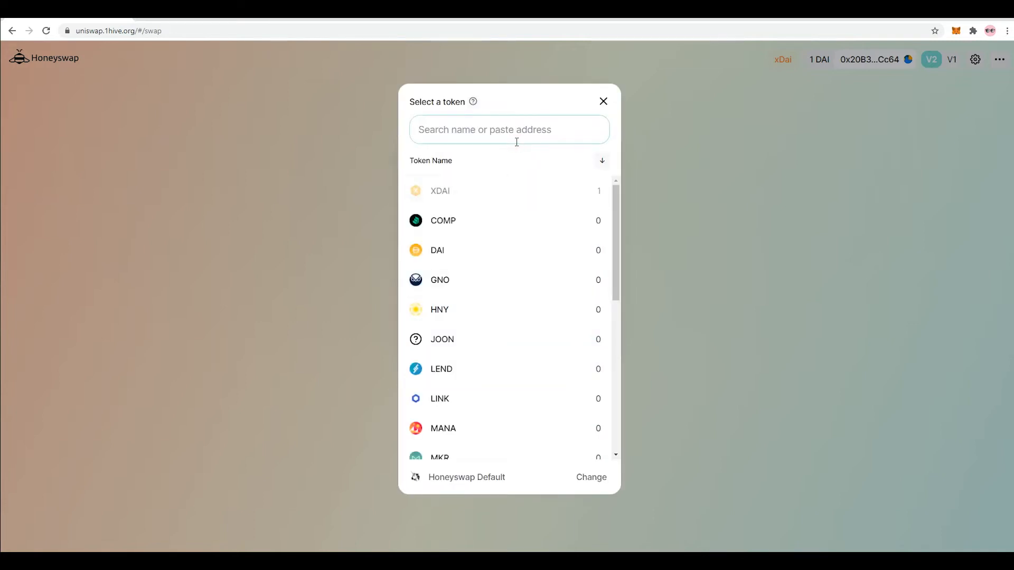
type("xmo")
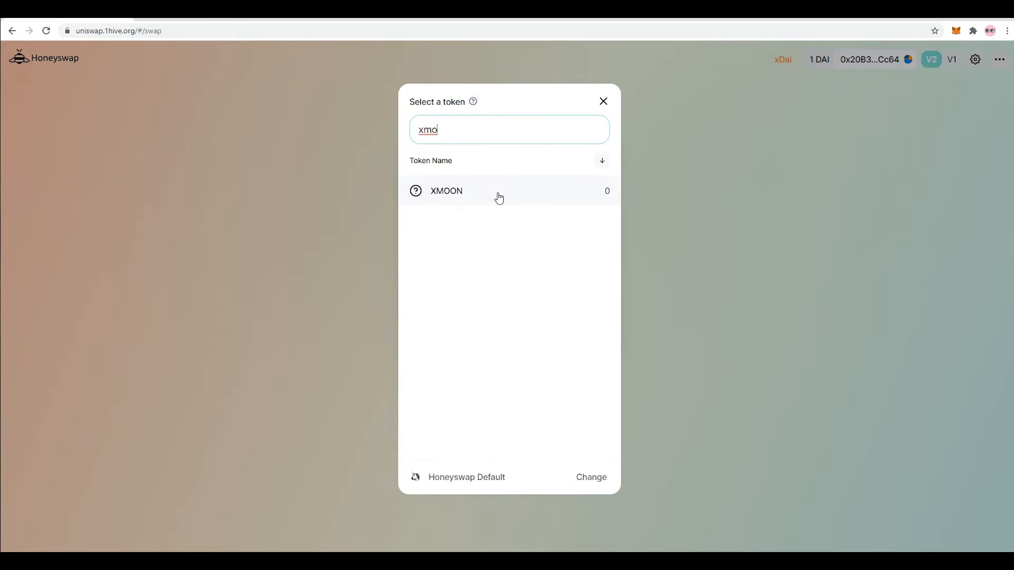
left_click(445, 191)
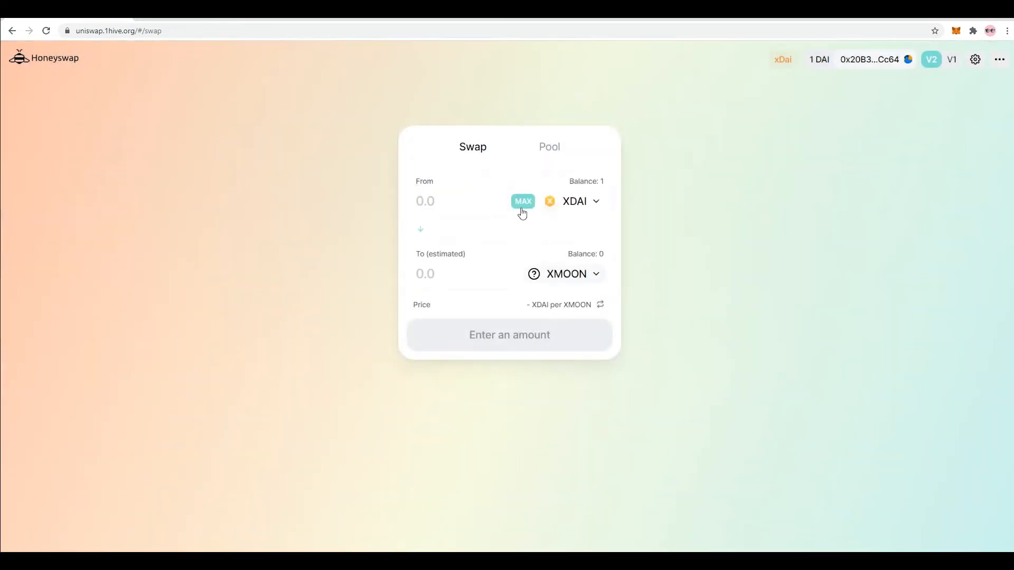
Use the full 1 XDAI balance via MAX for an estimated 14.335 XMOON, then view account details.
left_click(523, 200)
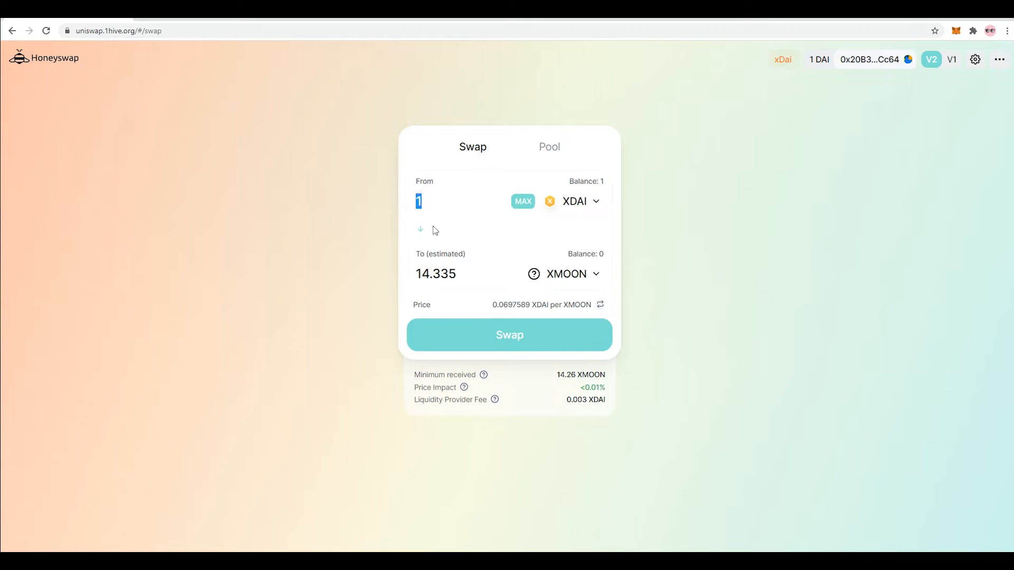
mouse_move(458, 274)
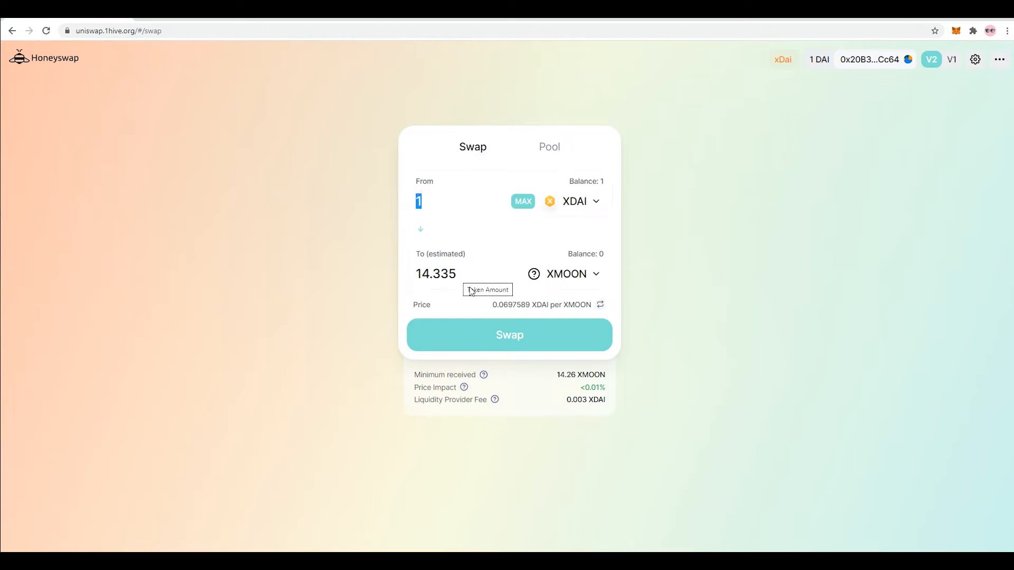
mouse_move(508, 304)
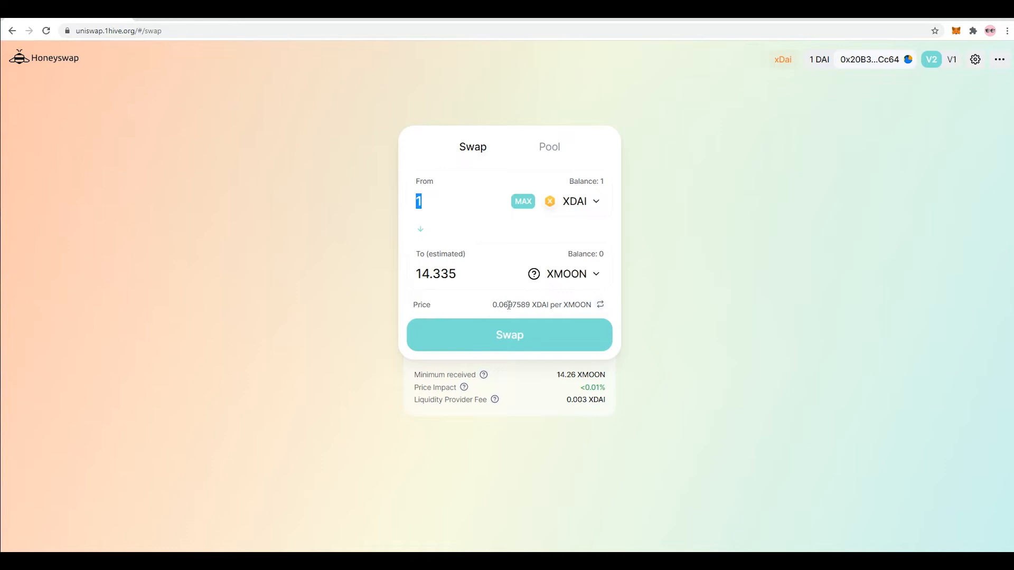
mouse_move(573, 207)
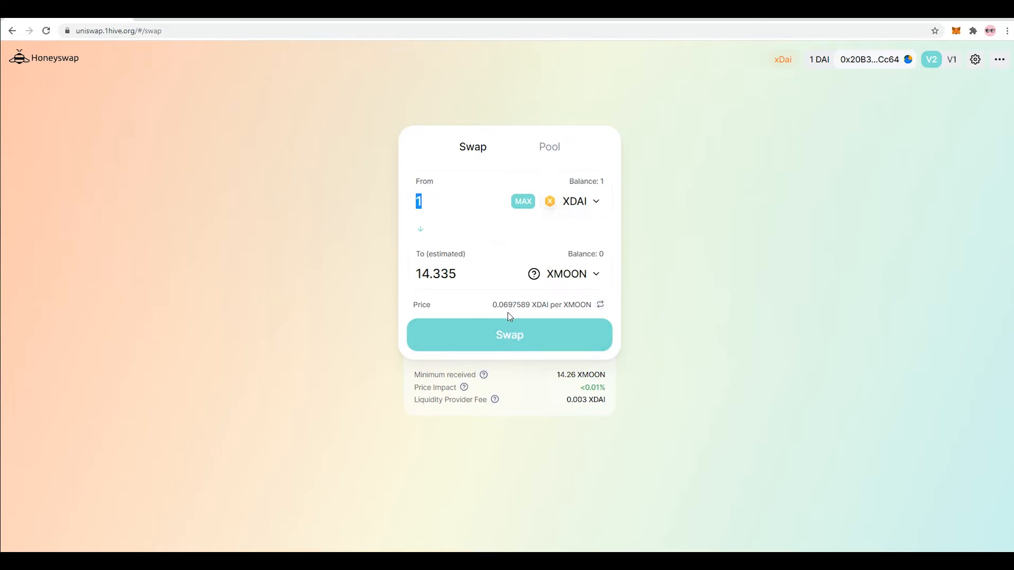
mouse_move(652, 297)
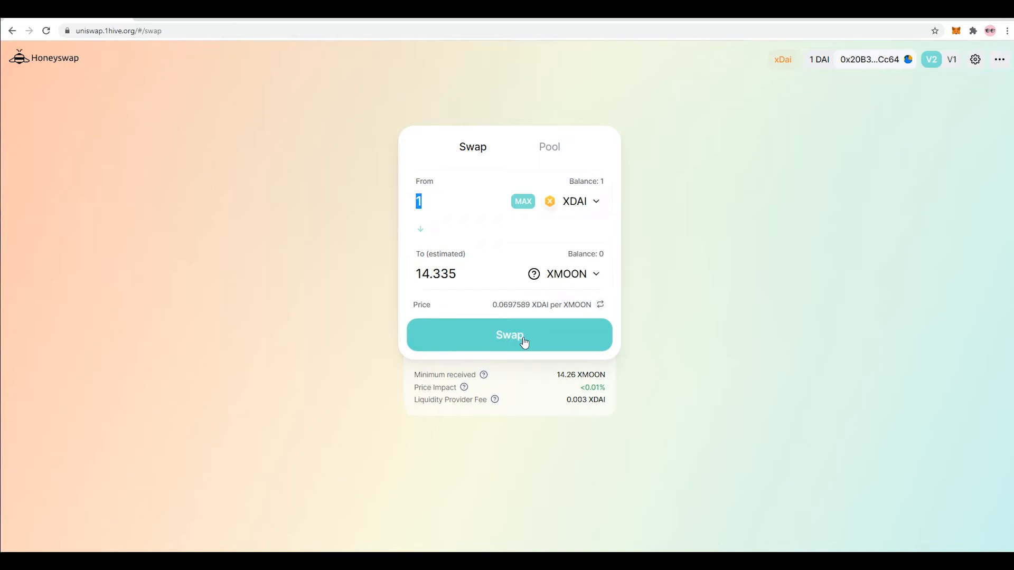
mouse_move(707, 264)
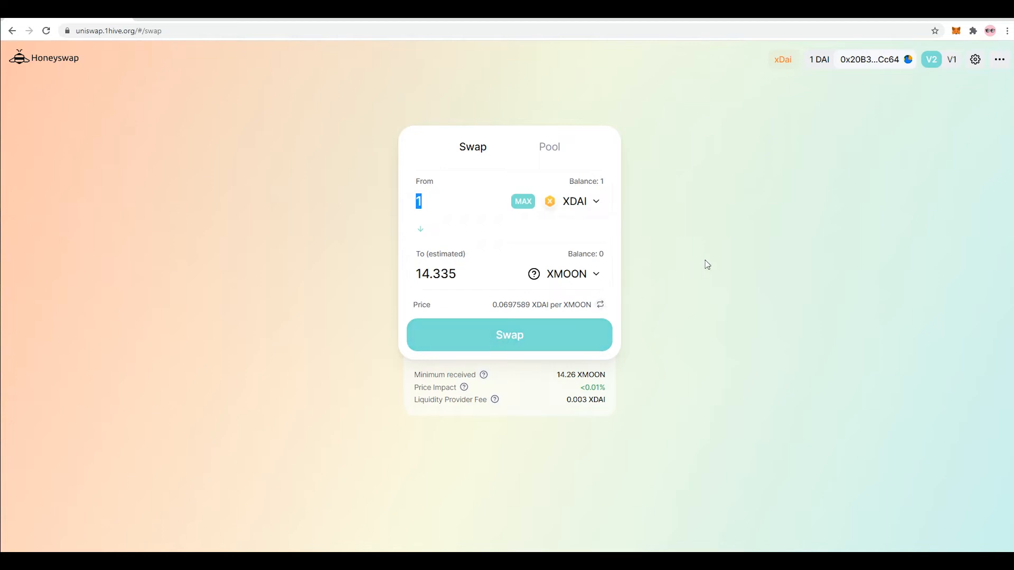
mouse_move(714, 260)
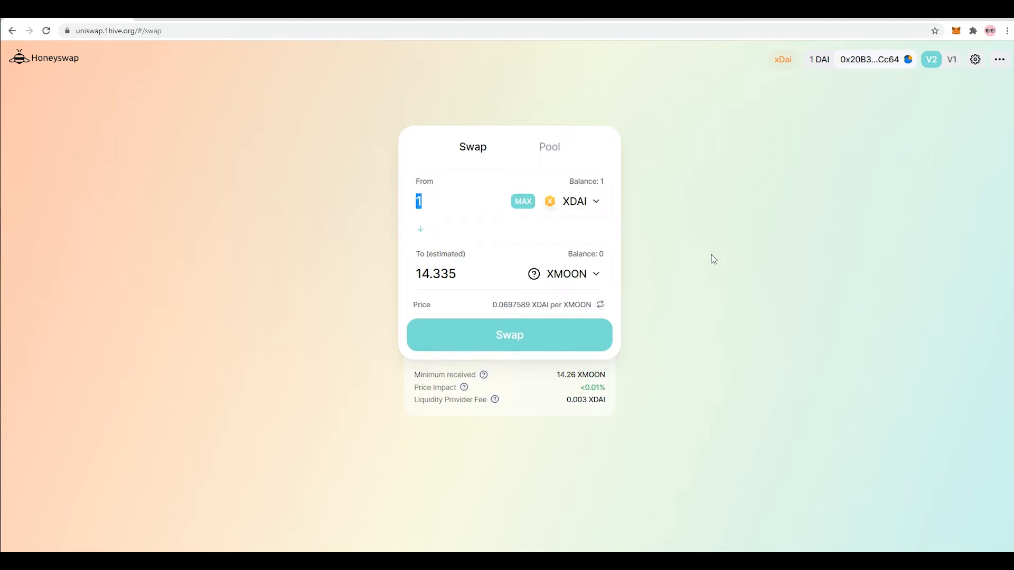
mouse_move(805, 108)
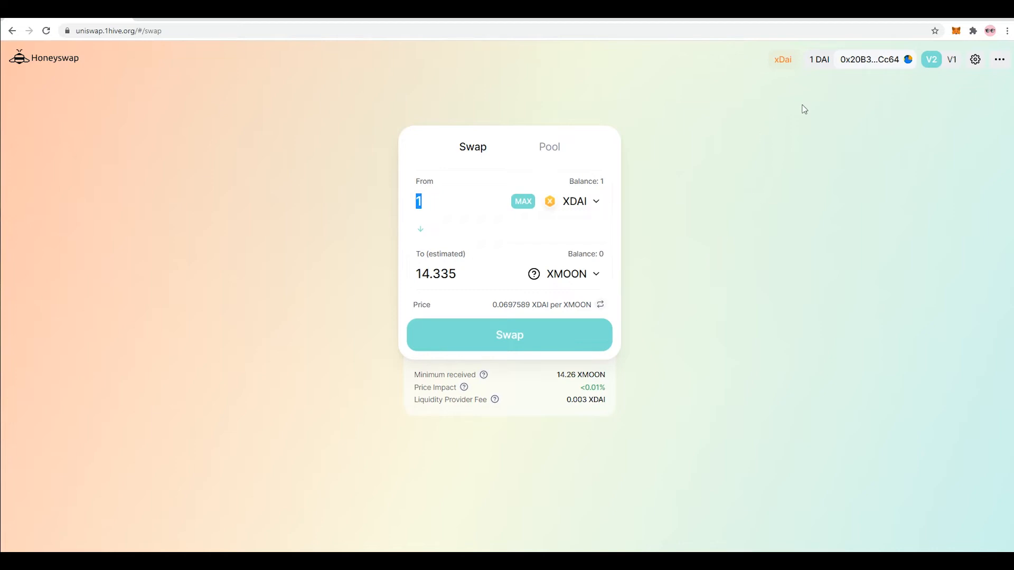
mouse_move(652, 332)
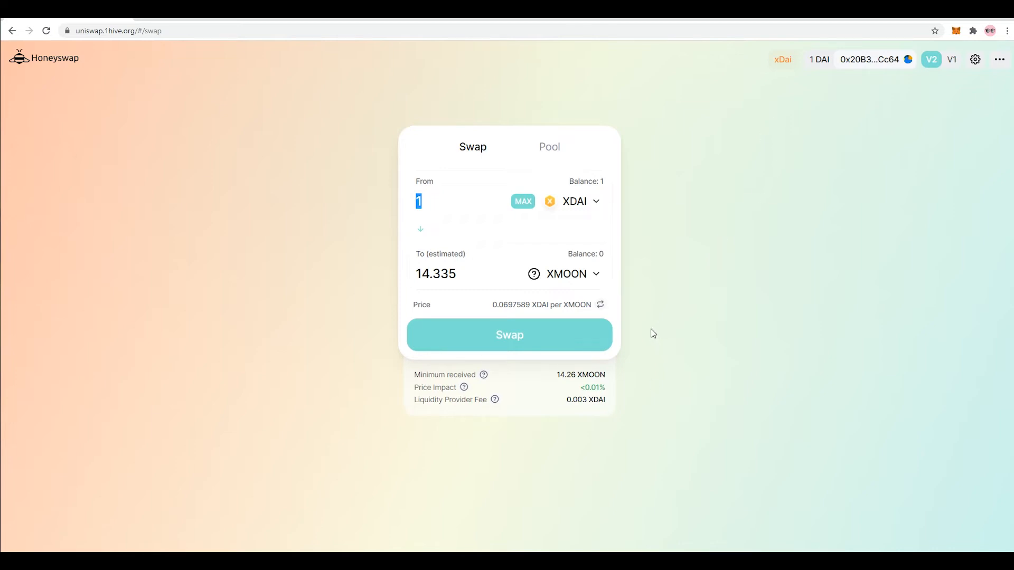
left_click(870, 60)
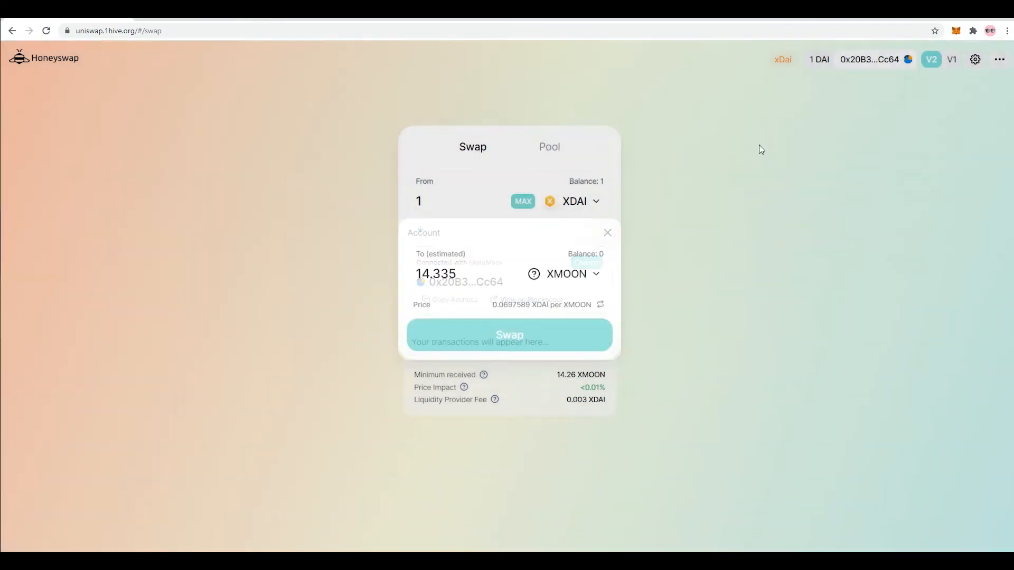
left_click(606, 233)
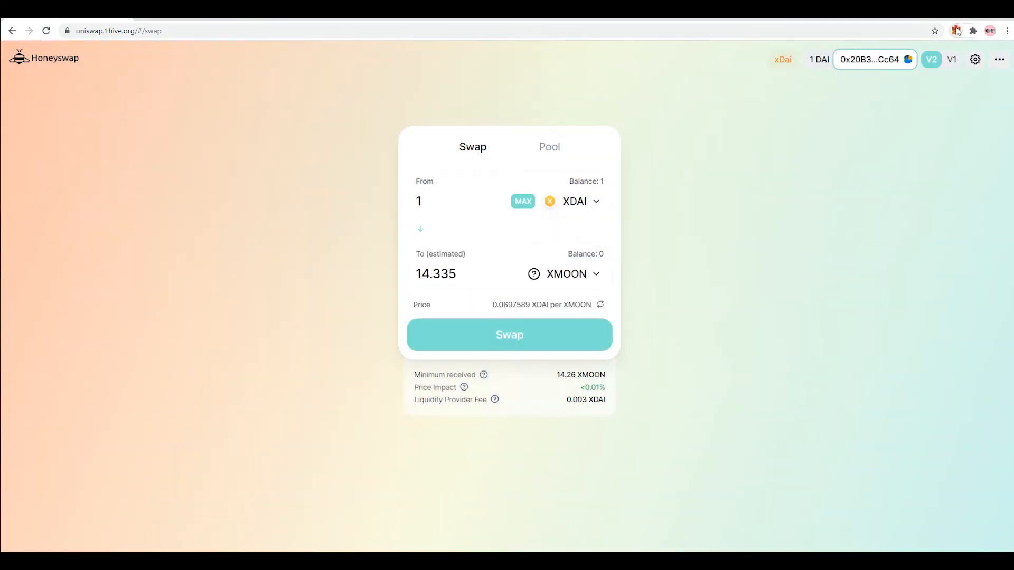
left_click(956, 31)
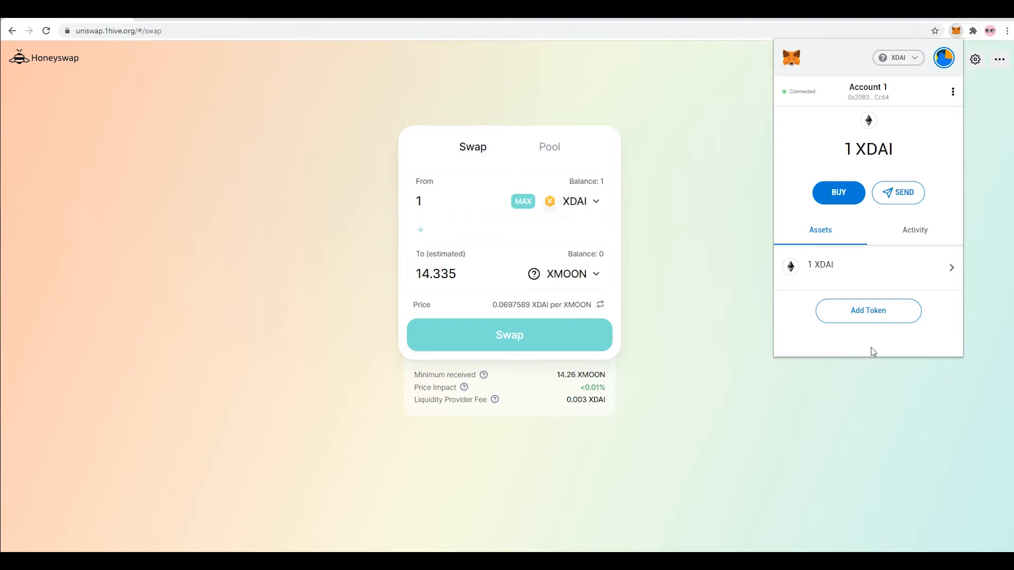
mouse_move(858, 343)
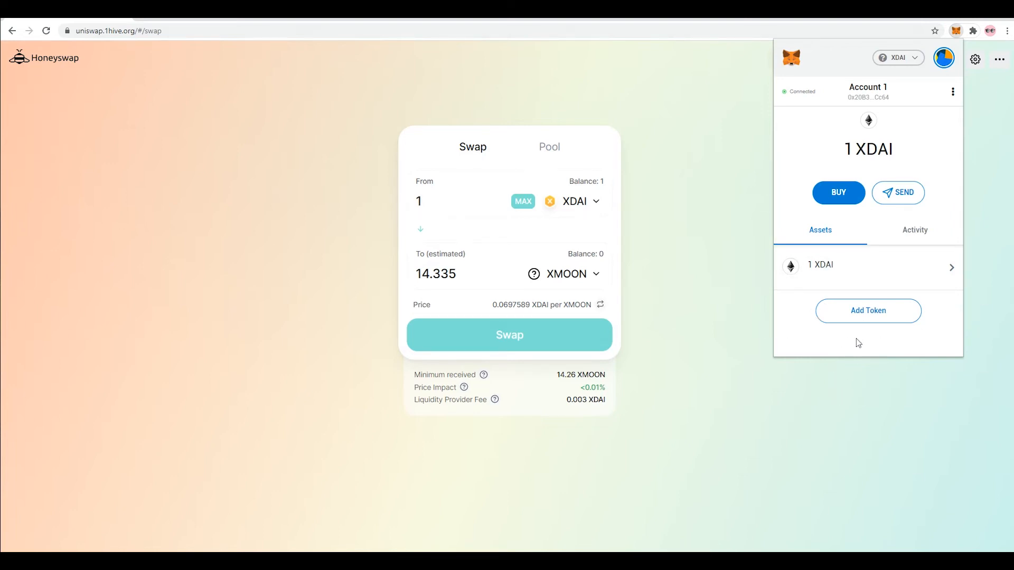
mouse_move(925, 336)
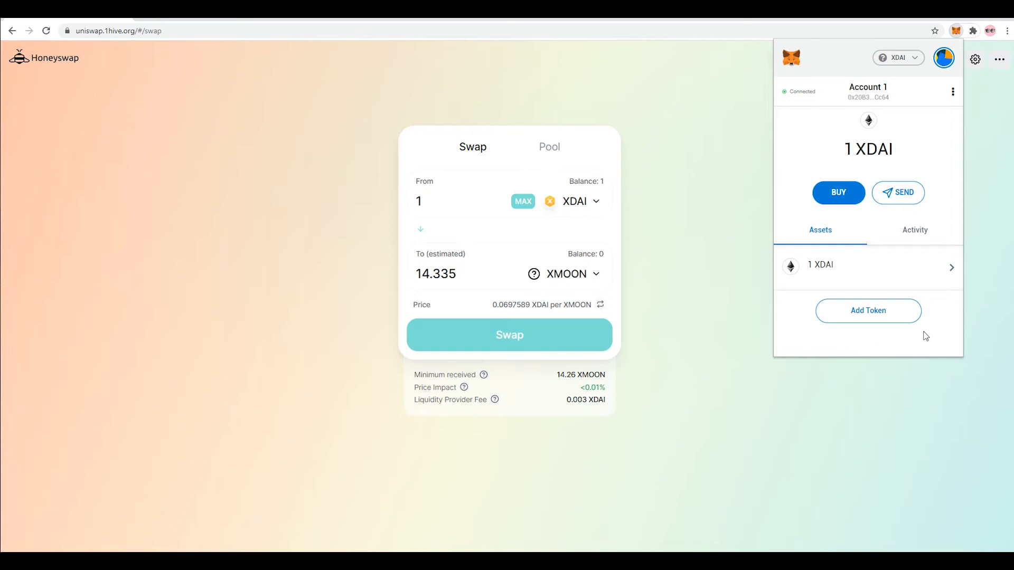
mouse_move(869, 318)
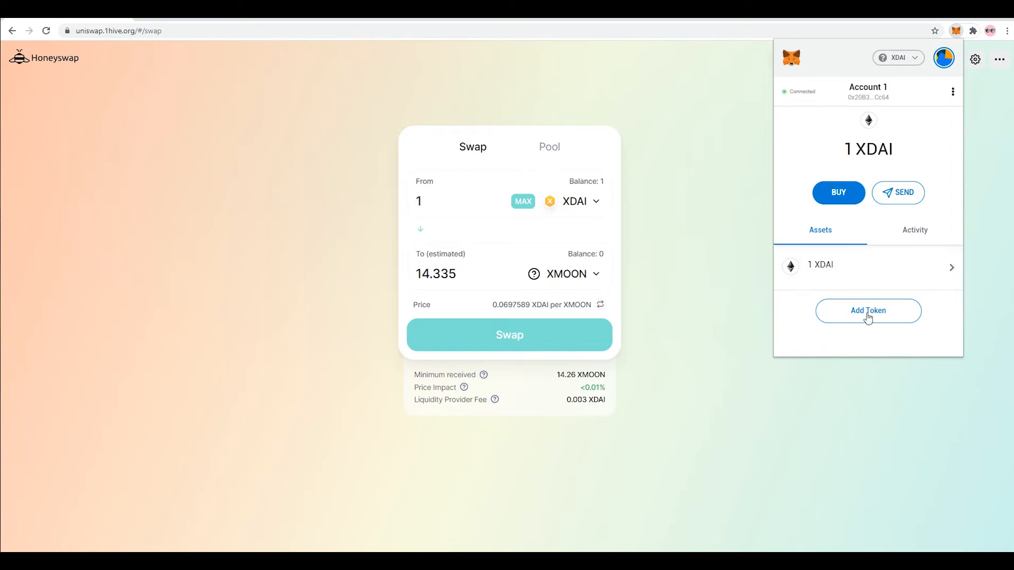
mouse_move(897, 376)
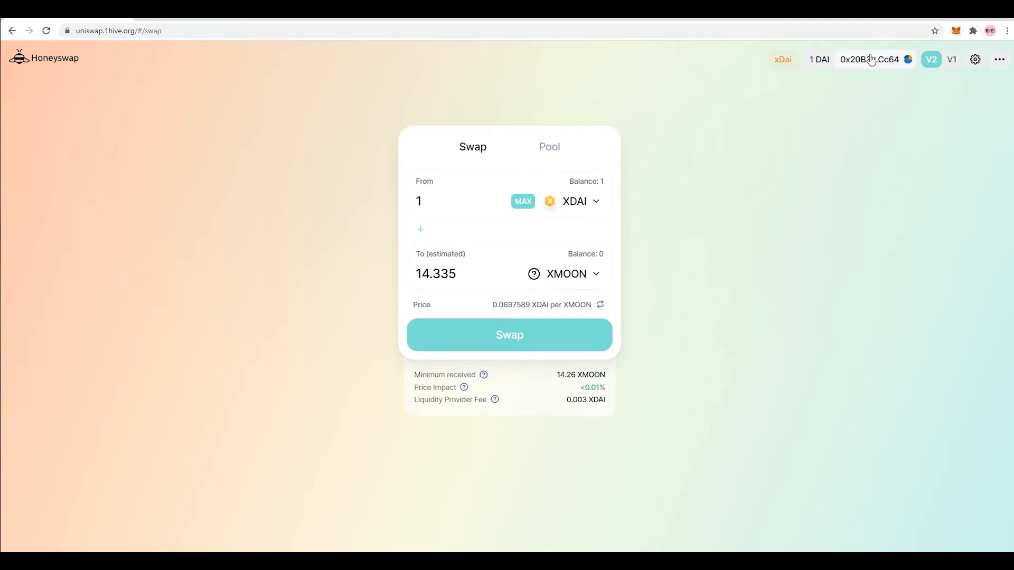
View the connected xDai address on Blockscout showing the incoming 1 xDAI transaction.
left_click(869, 59)
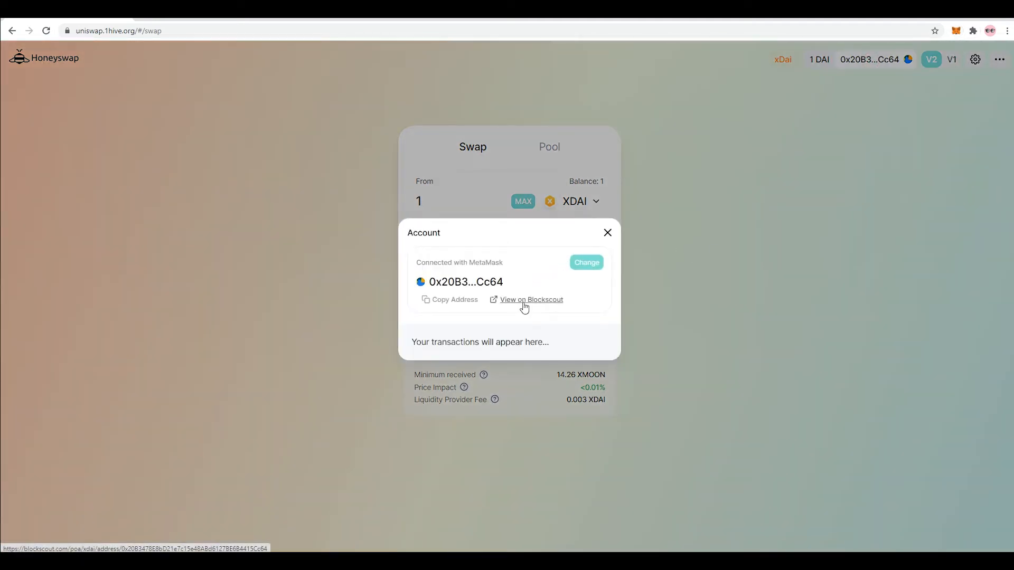
left_click(531, 299)
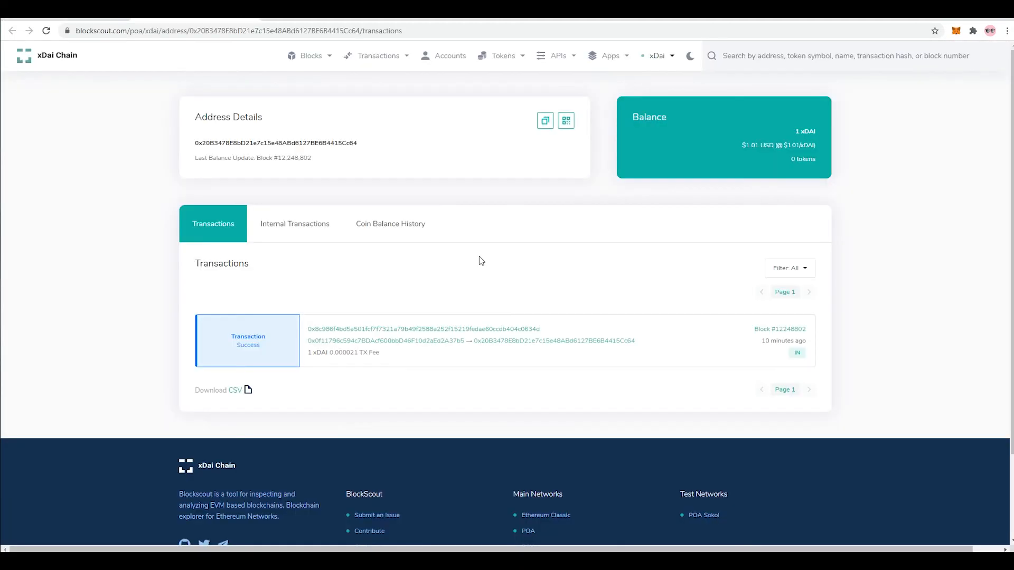
mouse_move(330, 289)
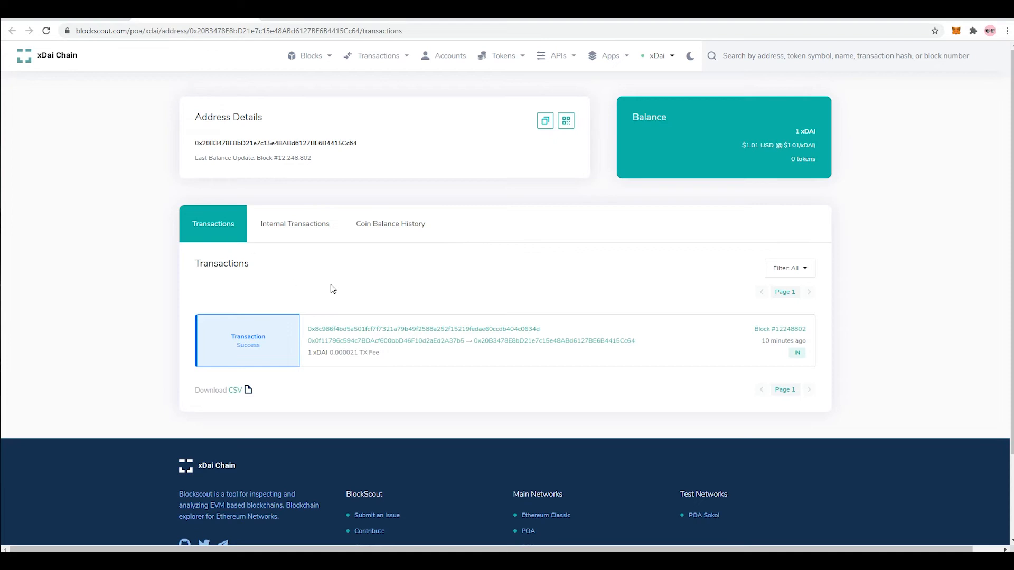
mouse_move(398, 240)
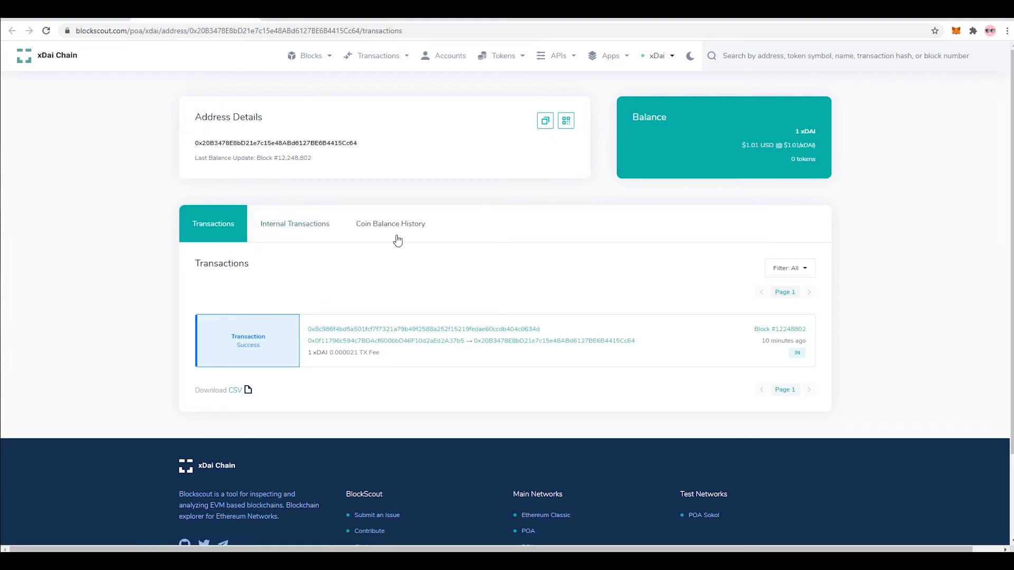
mouse_move(399, 287)
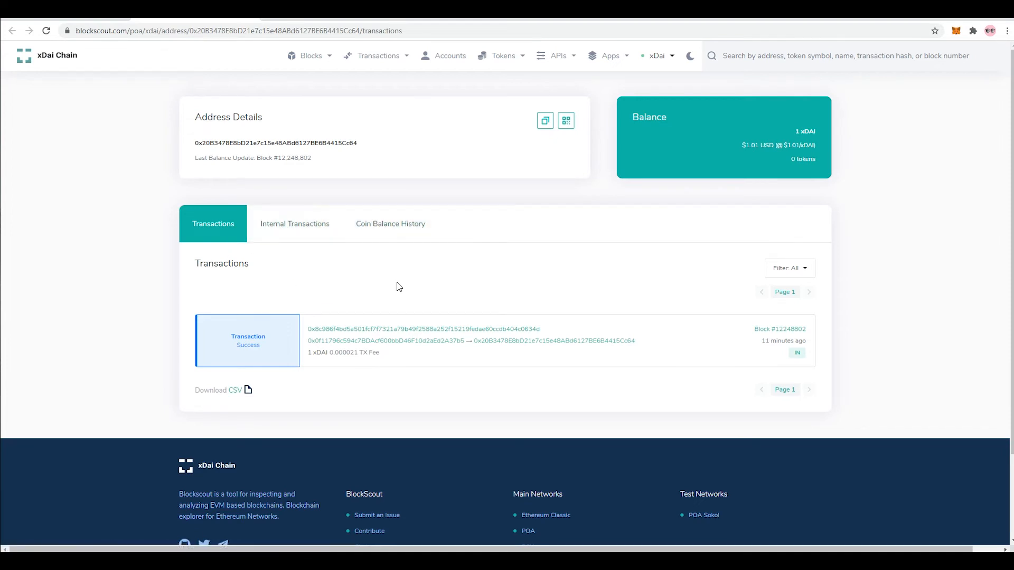
mouse_move(431, 273)
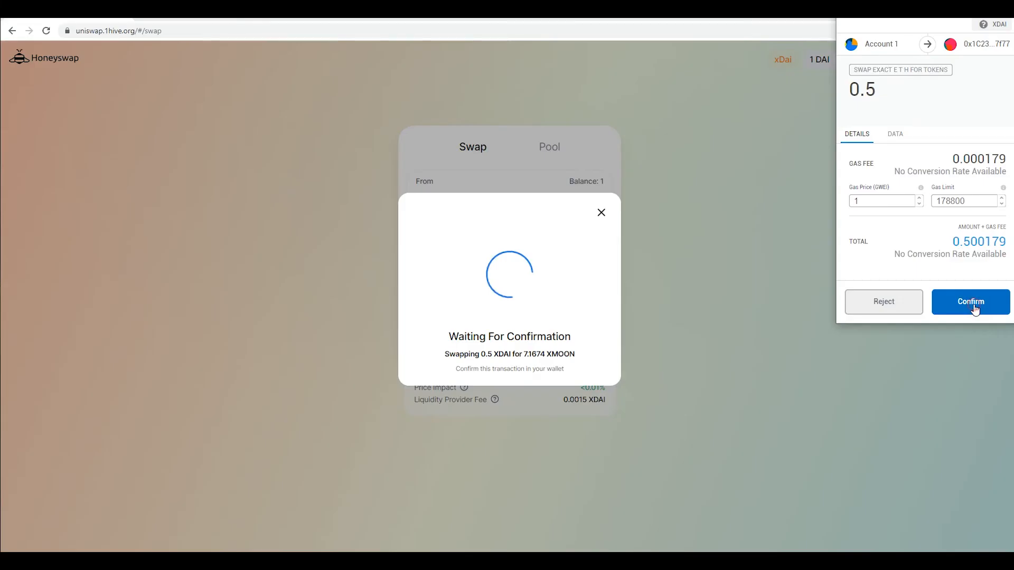
Confirm the 0.5 XDAI for 7.16 XMOON swap in MetaMask and dismiss the submitted notice.
left_click(970, 302)
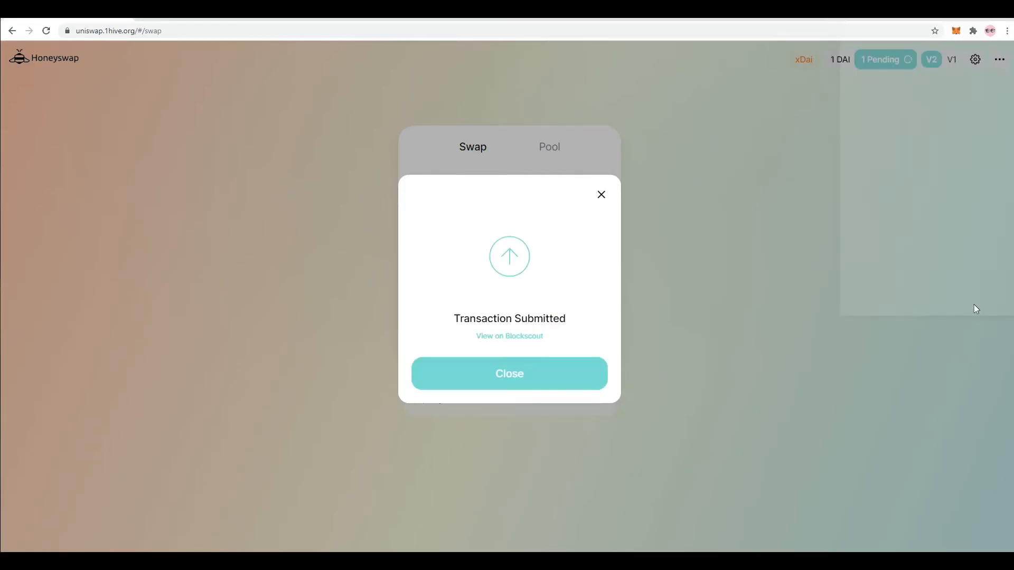
left_click(510, 374)
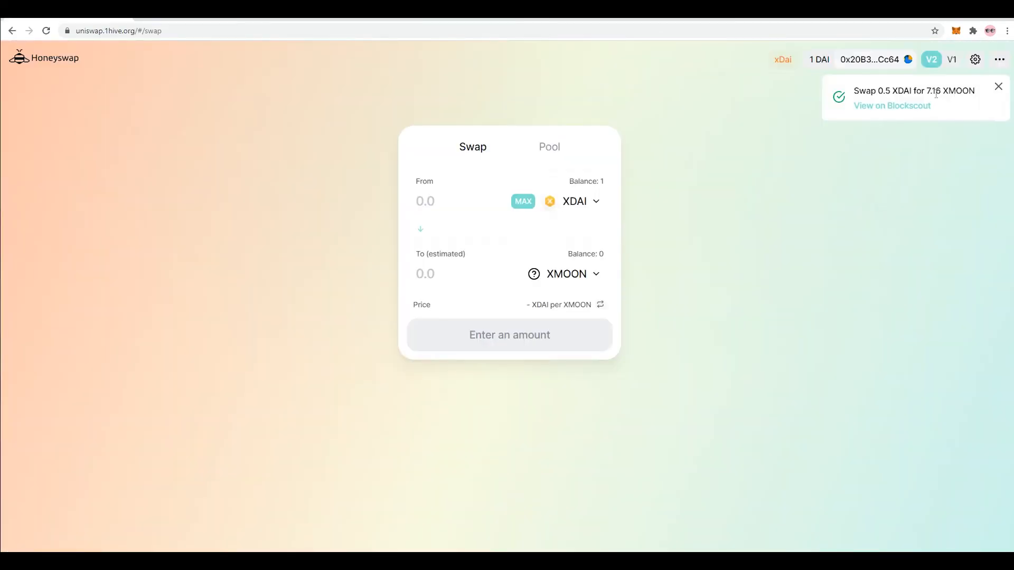
mouse_move(894, 84)
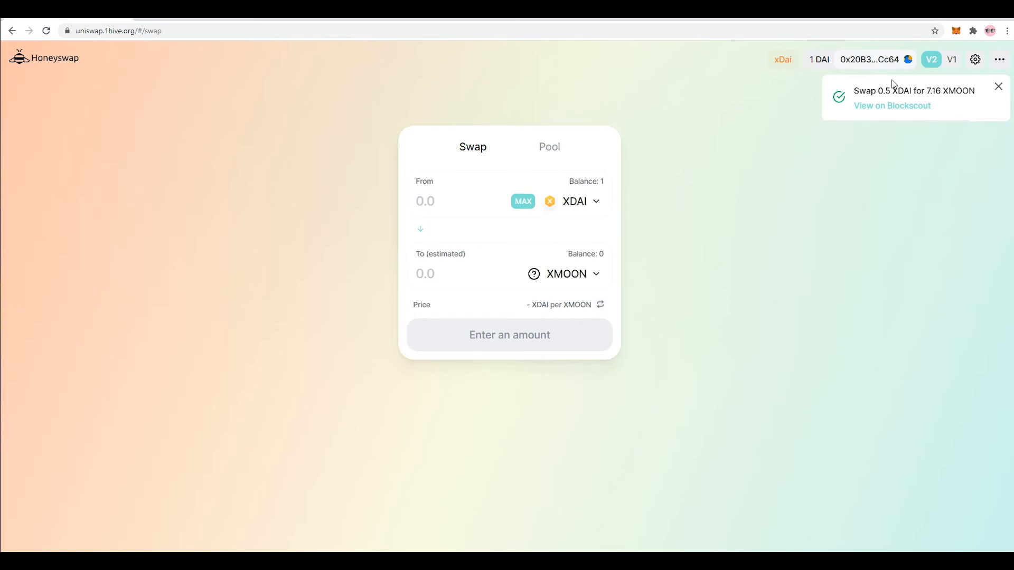
View the wallet address on Blockscout listing the 0.5 xDAI swap contract call.
left_click(869, 59)
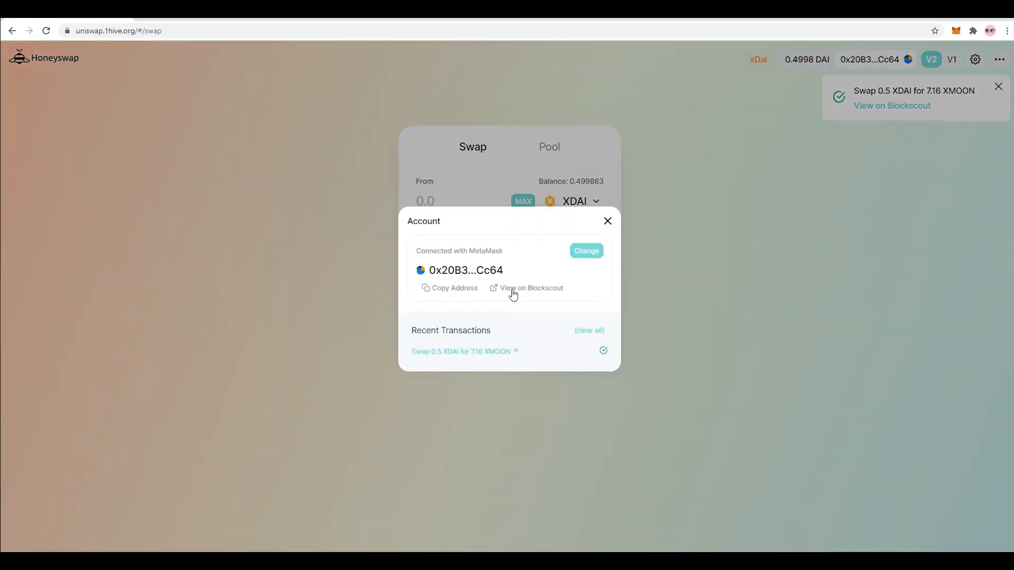
left_click(531, 287)
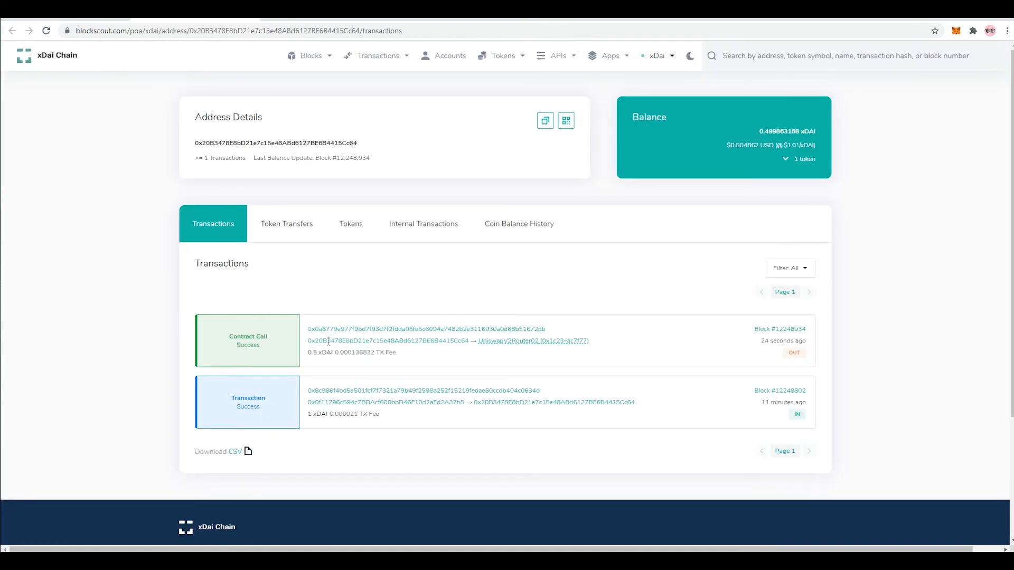
mouse_move(575, 342)
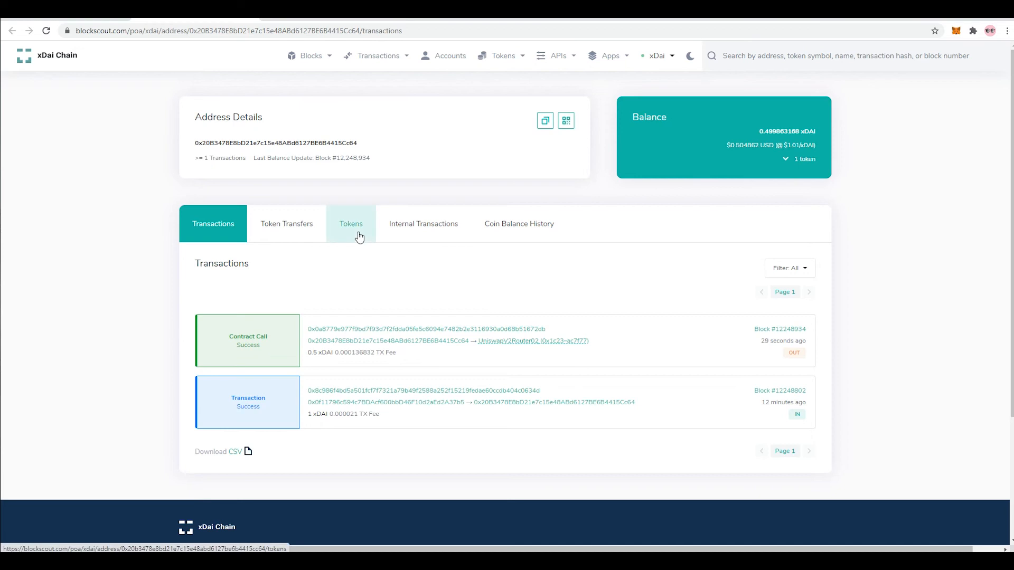
Show the 7.167 xMOON Moons on xDai holding and select its contract address.
left_click(350, 224)
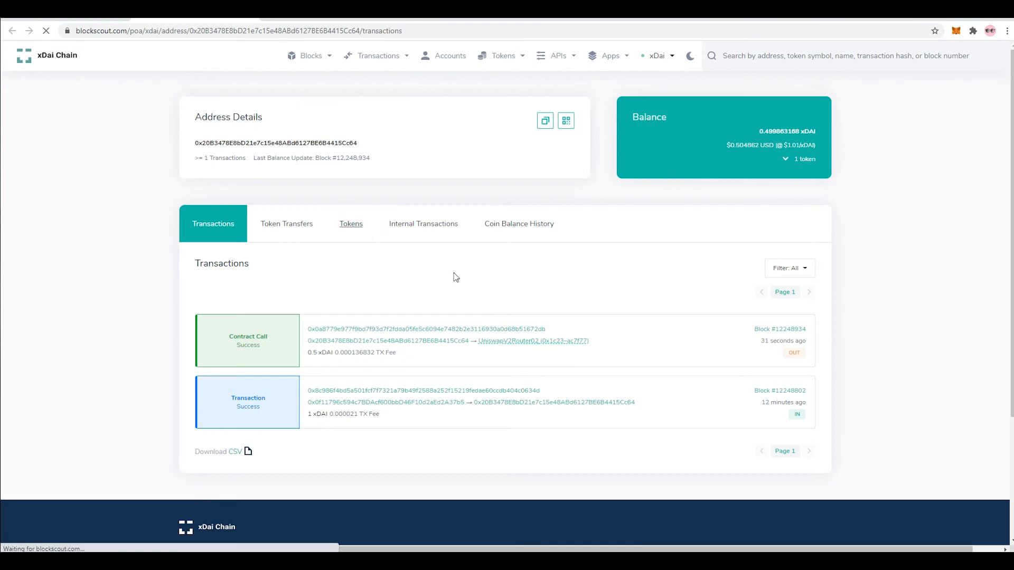
left_click(350, 224)
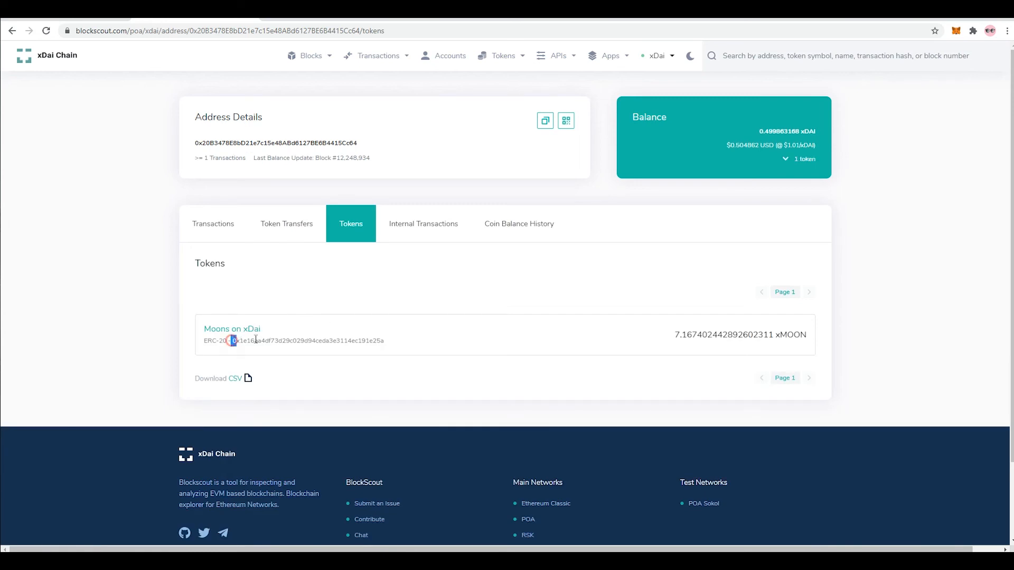
left_click_drag(231, 341, 382, 341)
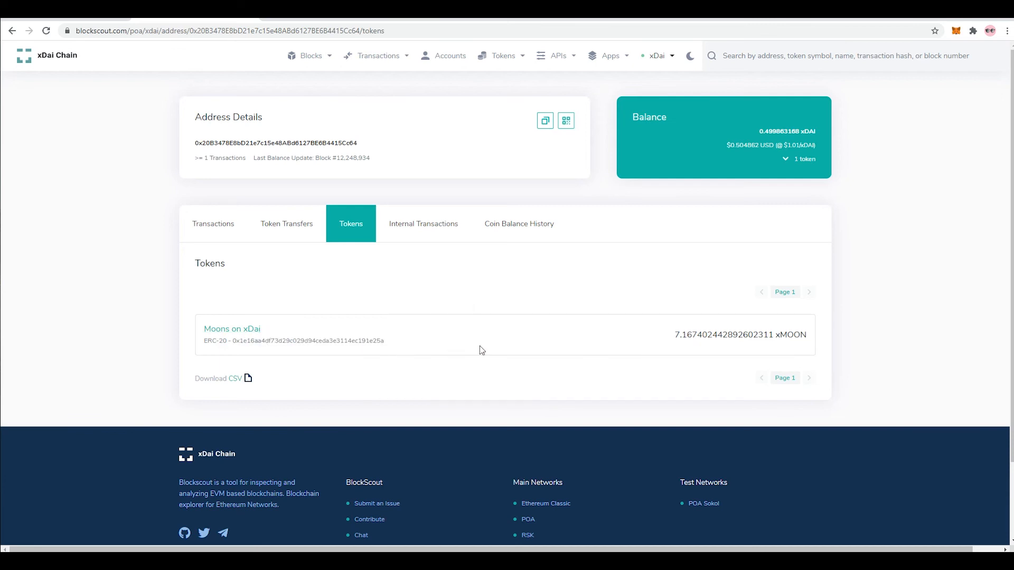
mouse_move(485, 394)
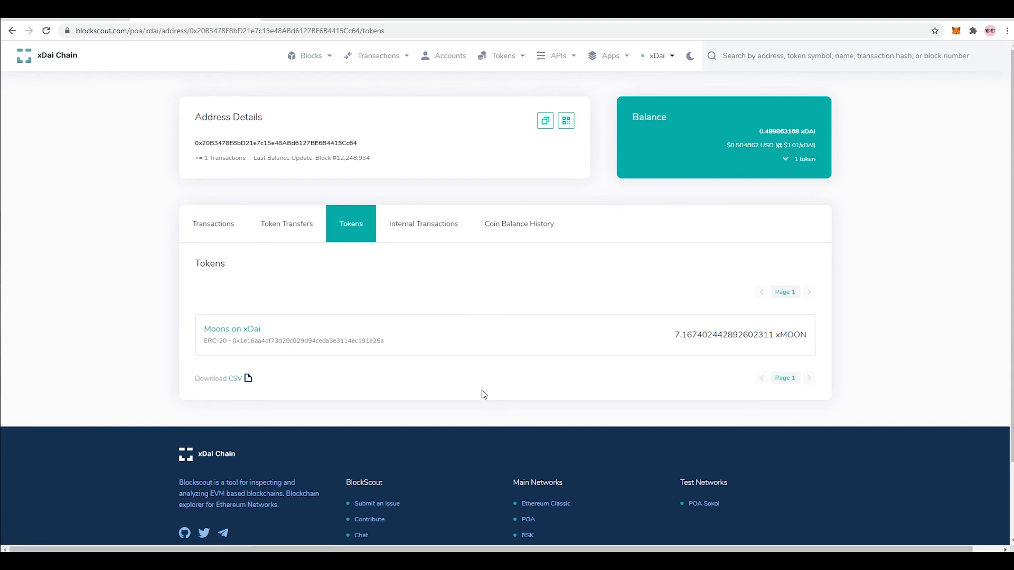
mouse_move(384, 347)
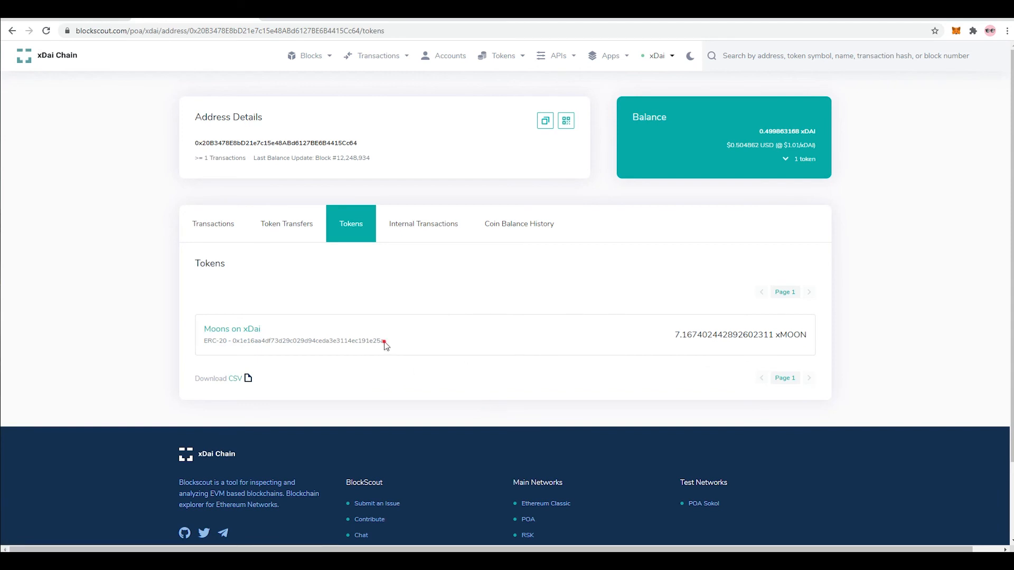
double_click(308, 341)
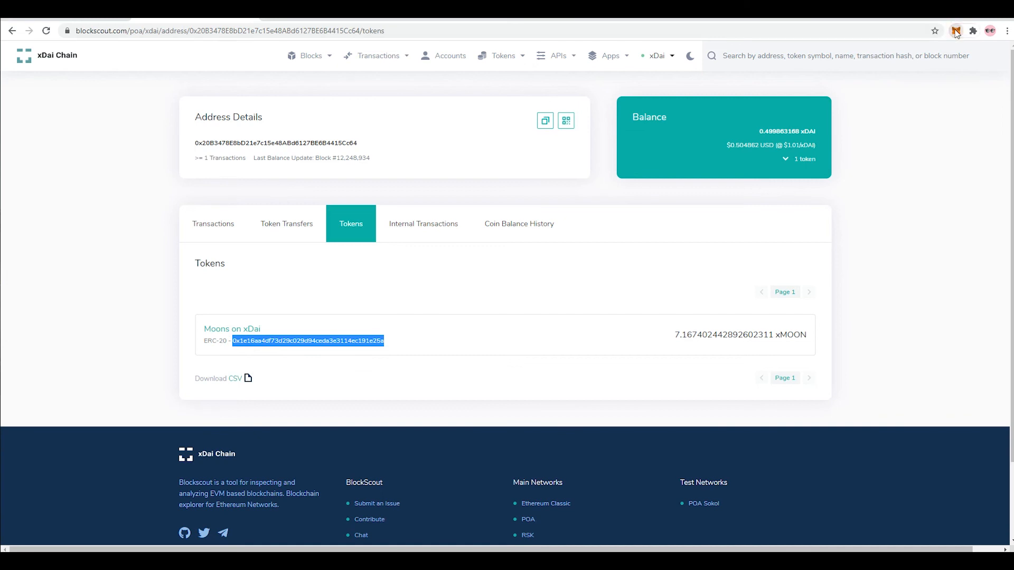
Add xMOON to MetaMask as a custom token by its contract address, listing 7.167 xMOON with 0.4999 XDAI.
left_click(954, 30)
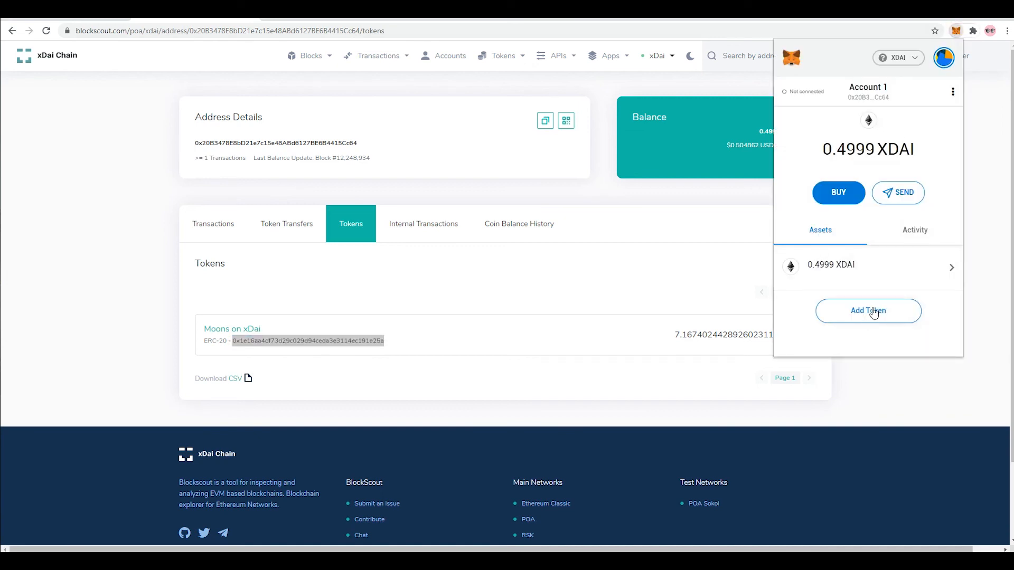
left_click(868, 311)
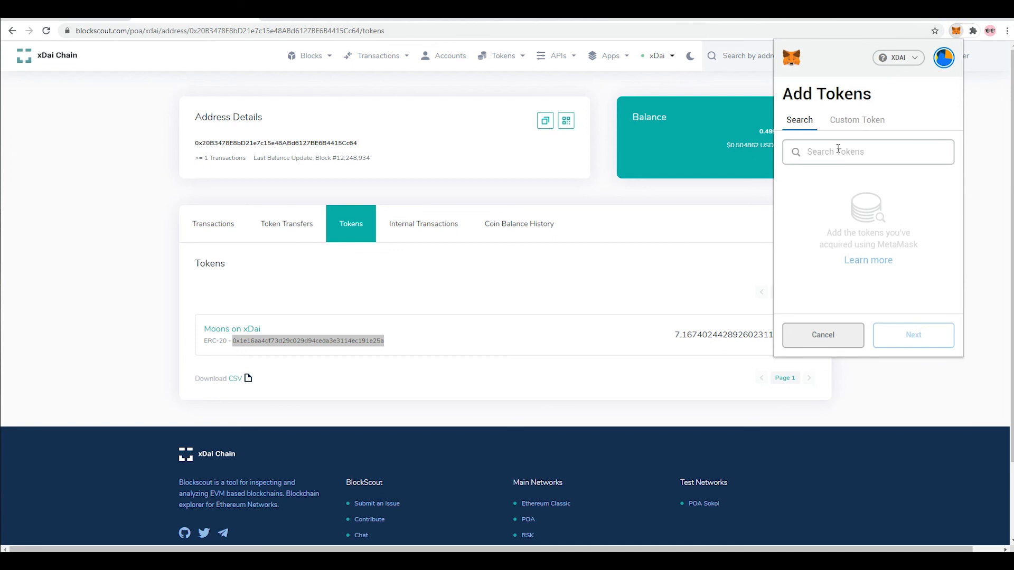
left_click(868, 151)
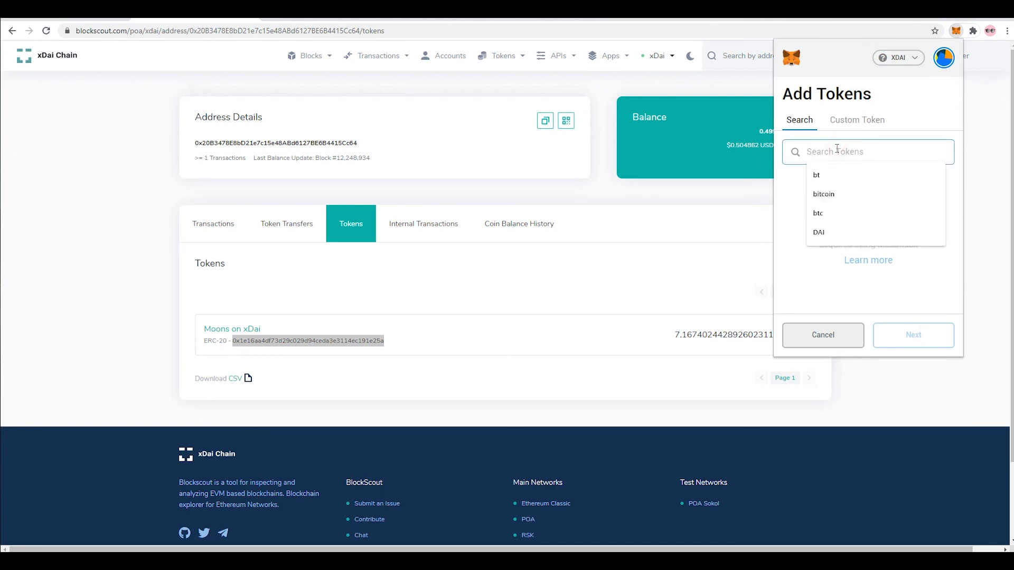
left_click(856, 119)
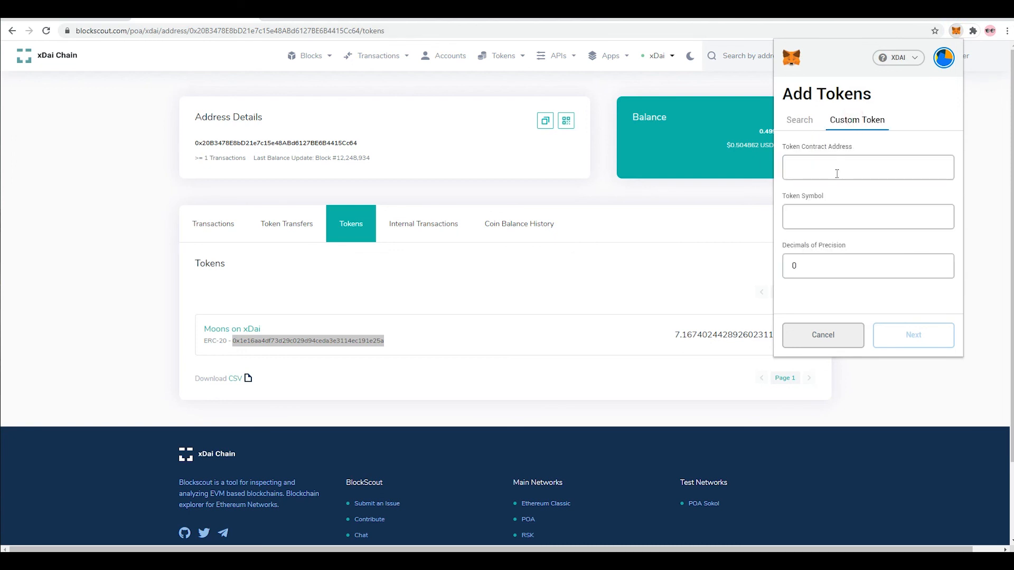
right_click(837, 167)
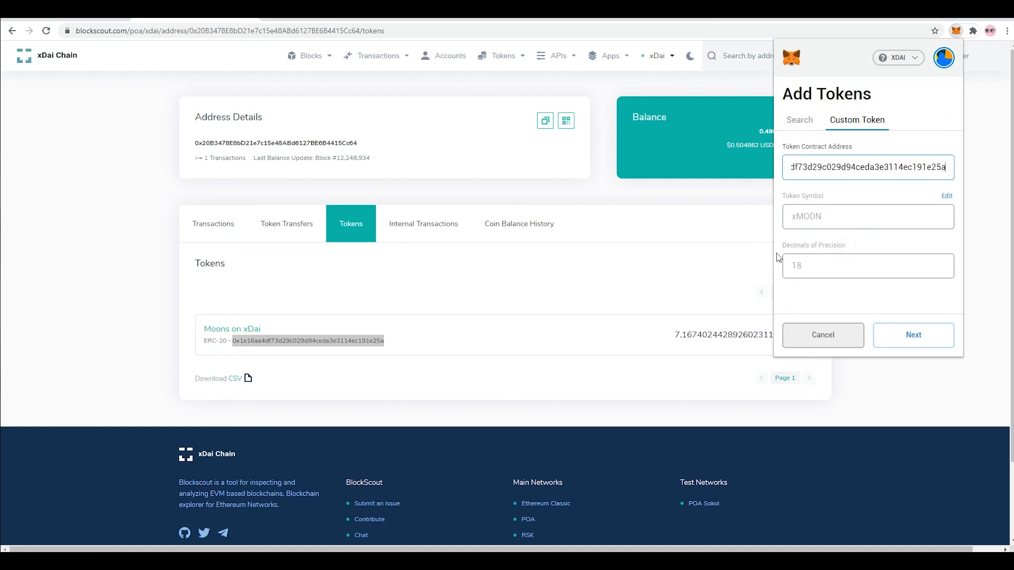
left_click(913, 335)
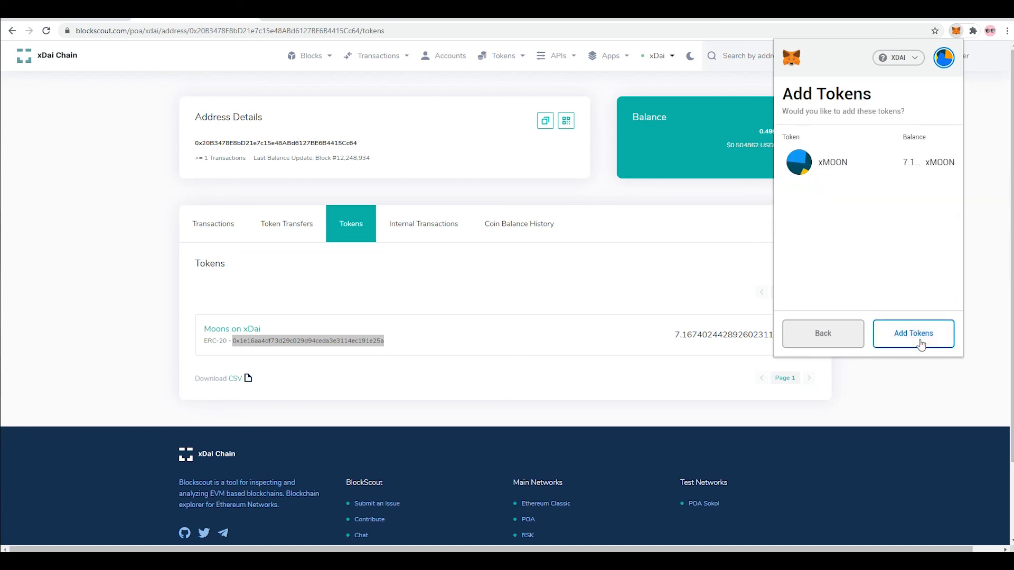
left_click(912, 332)
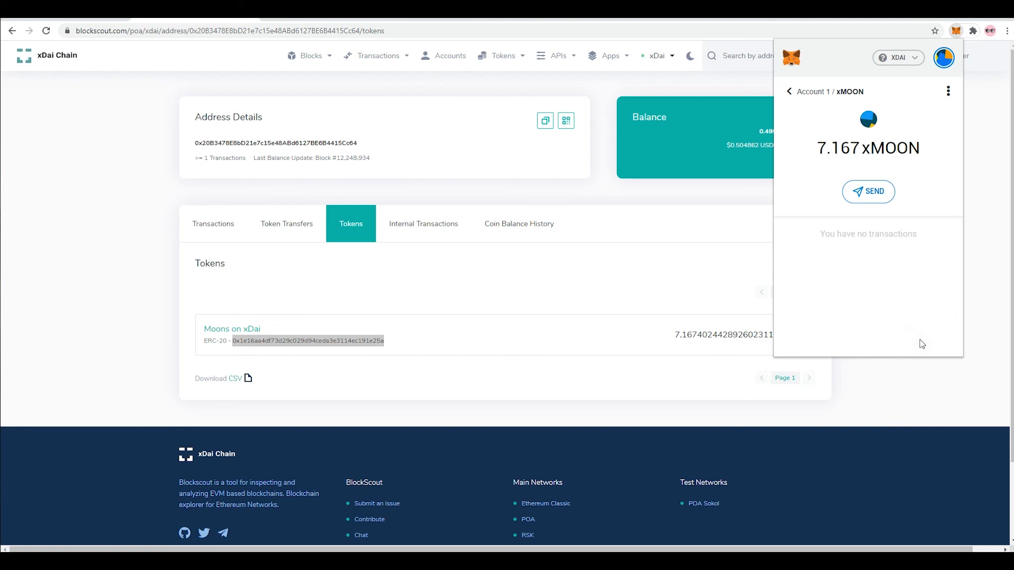
left_click(787, 91)
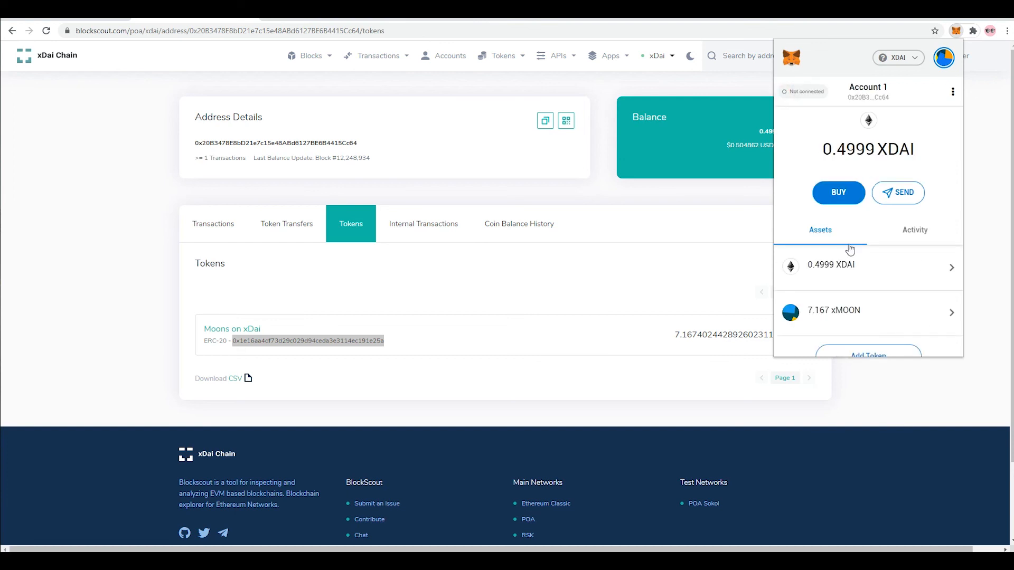